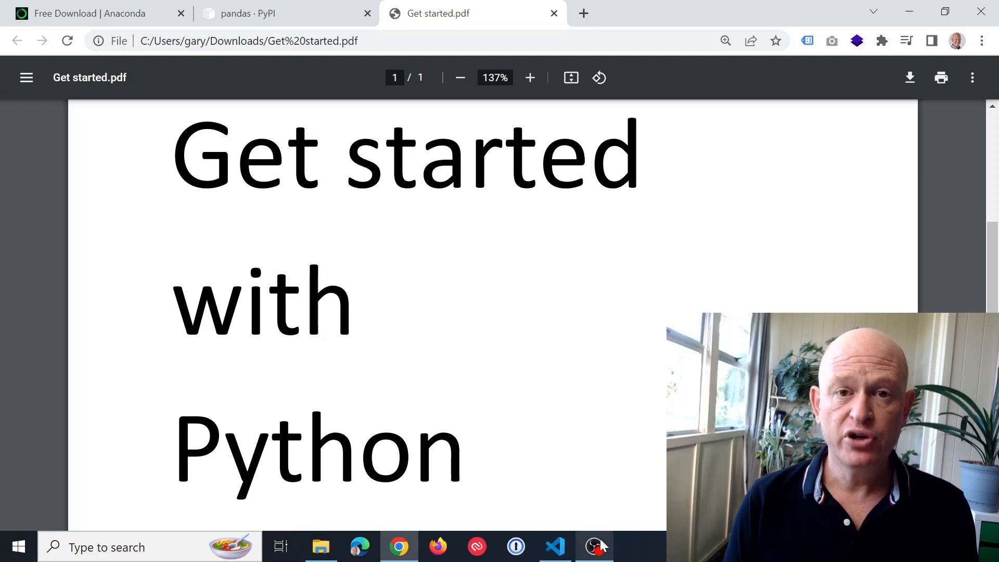
pyautogui.moveTo(374, 537)
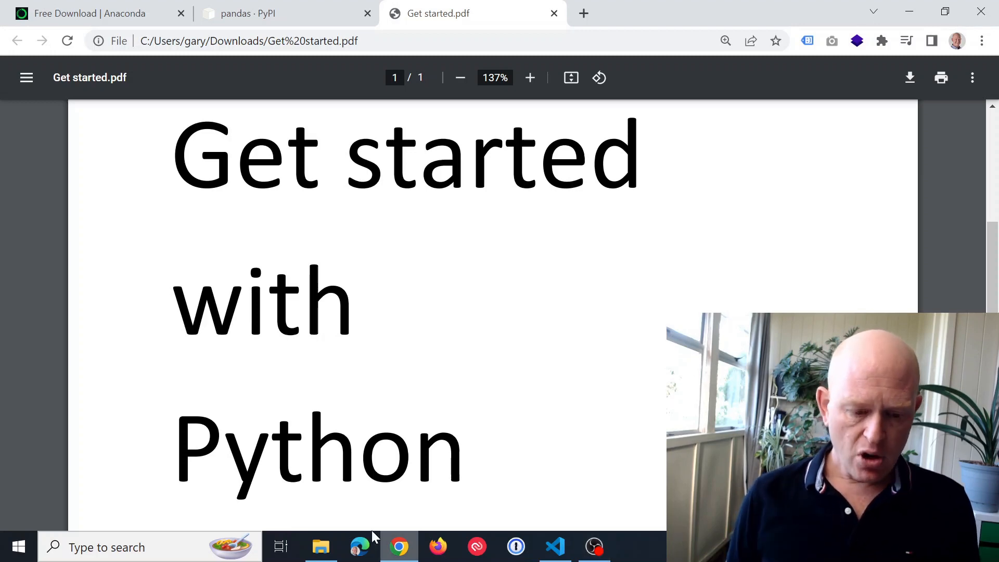
# - Switch Chrome to the 'Free Download | Anaconda' tab
pyautogui.click(89, 14)
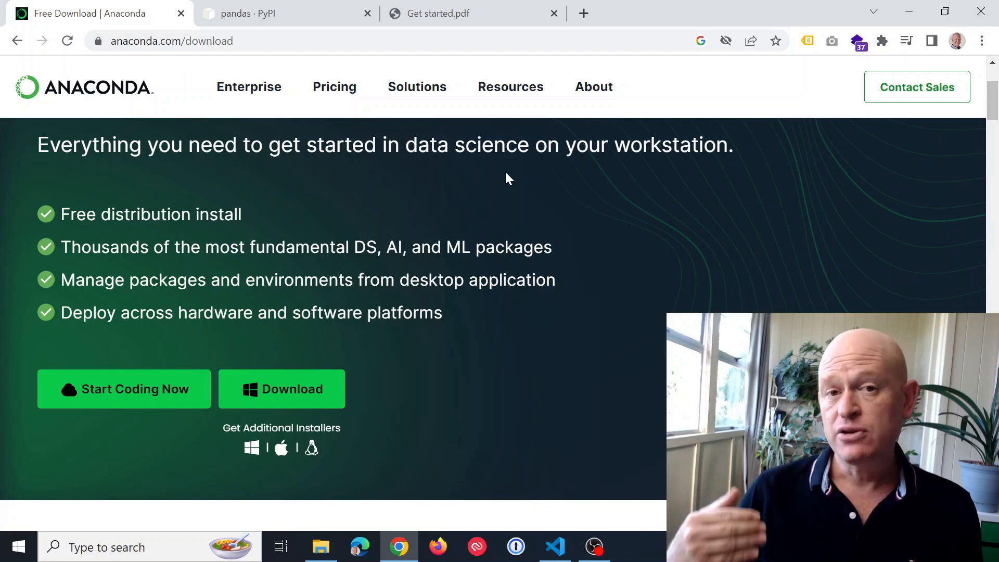
pyautogui.moveTo(475, 349)
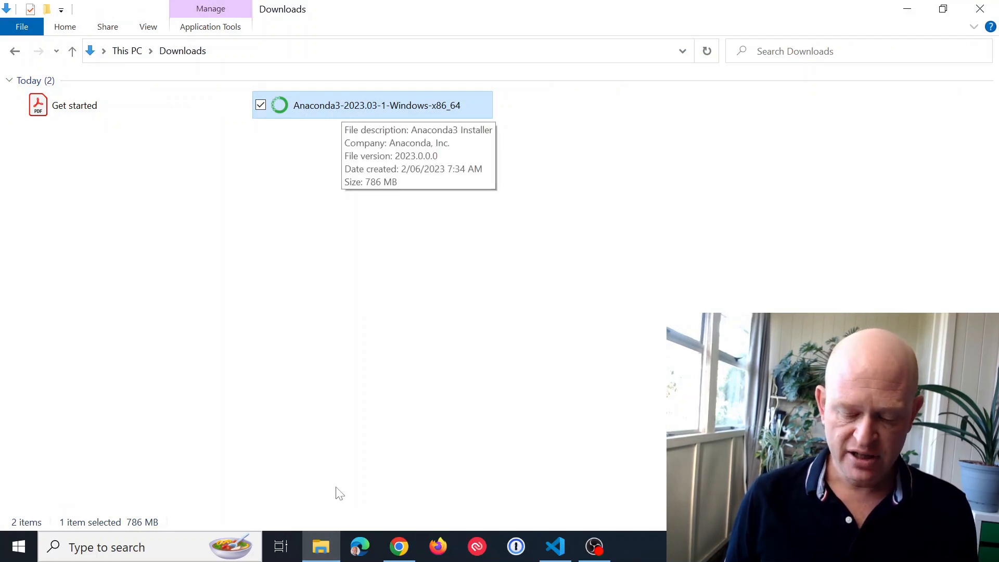
# - Run Anaconda3-2023.03-1-Windows-x86_64 from the Downloads folder
pyautogui.click(398, 546)
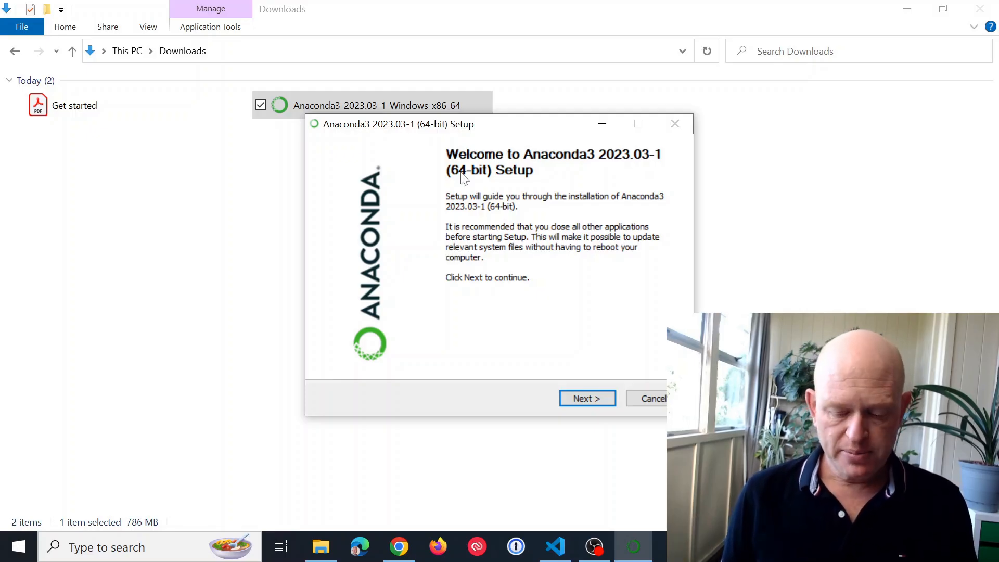
# - Accept the license and install Anaconda3 for Just Me with the default folder and options
pyautogui.click(584, 398)
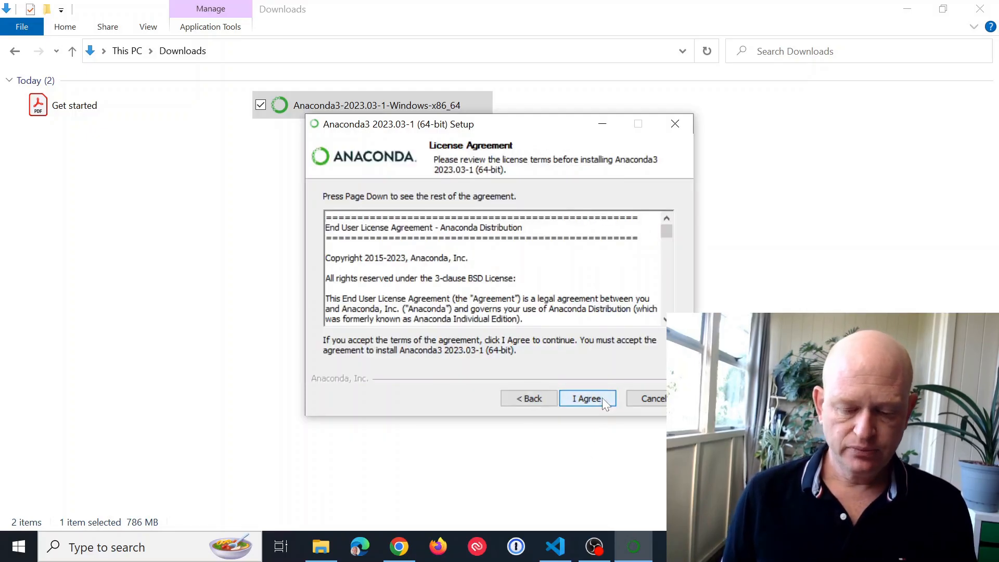
pyautogui.click(585, 398)
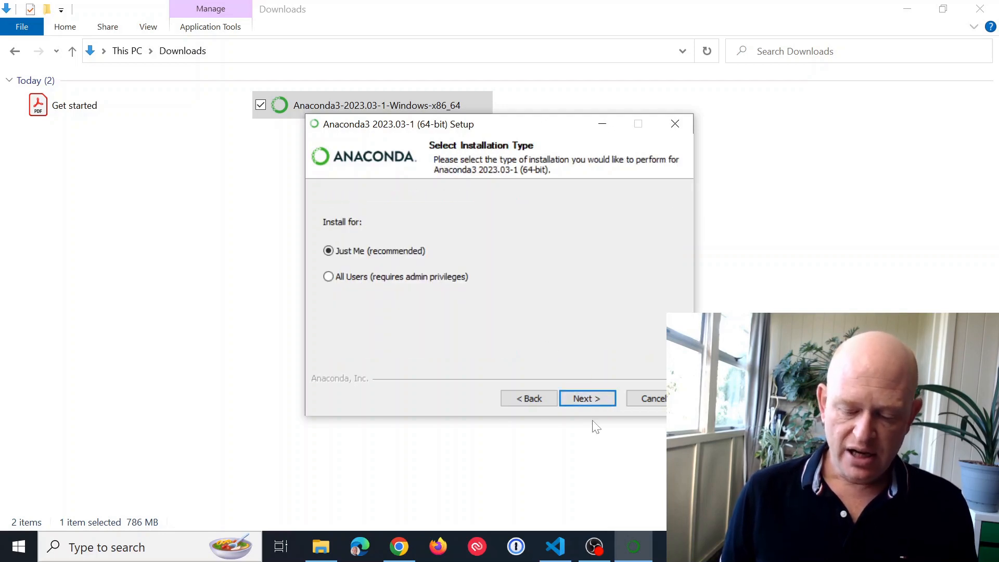
pyautogui.click(586, 398)
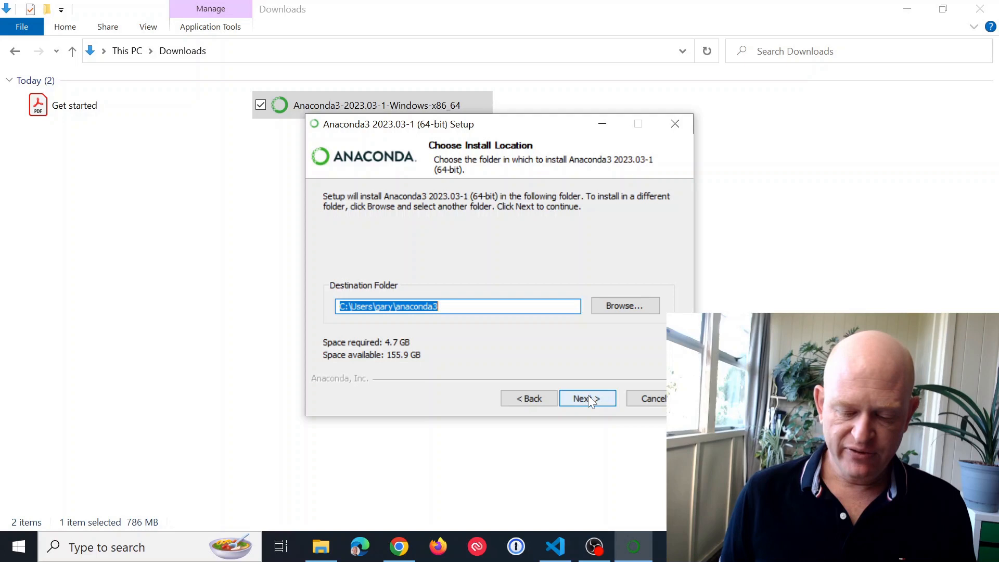
pyautogui.click(587, 398)
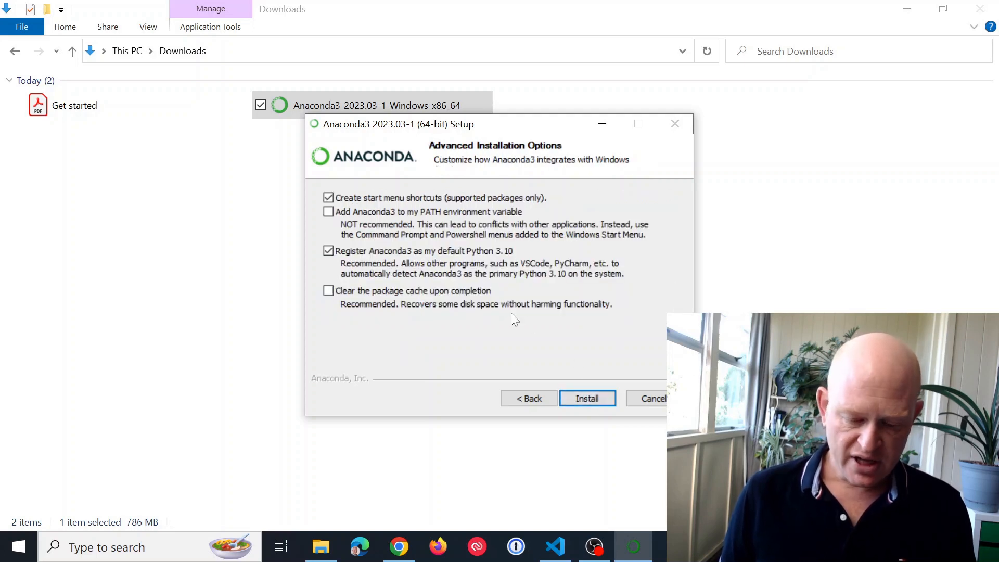
pyautogui.moveTo(385, 226)
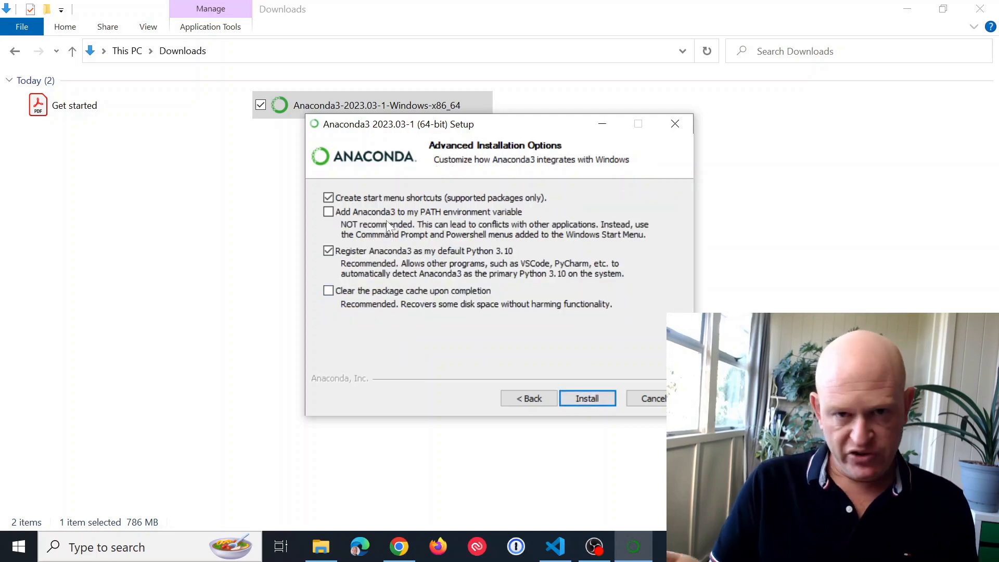
pyautogui.click(586, 398)
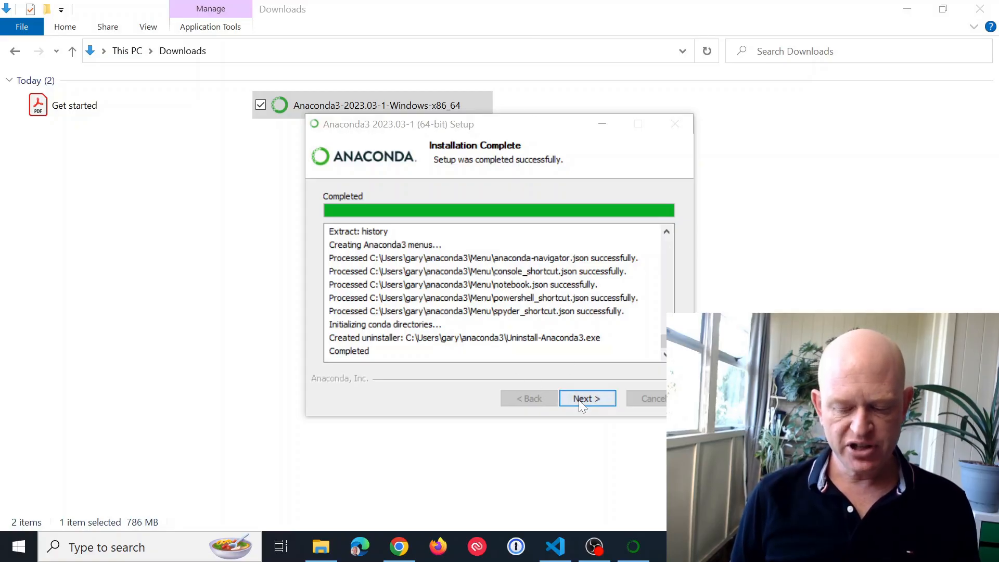
# - Close the completed installer with both welcome and getting-started resources unticked
pyautogui.click(586, 398)
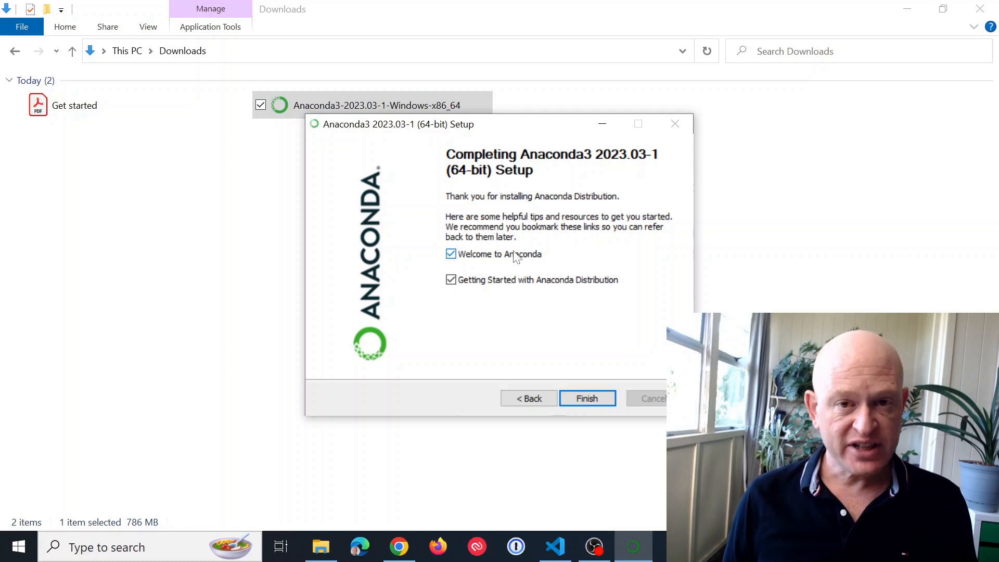
pyautogui.moveTo(491, 256)
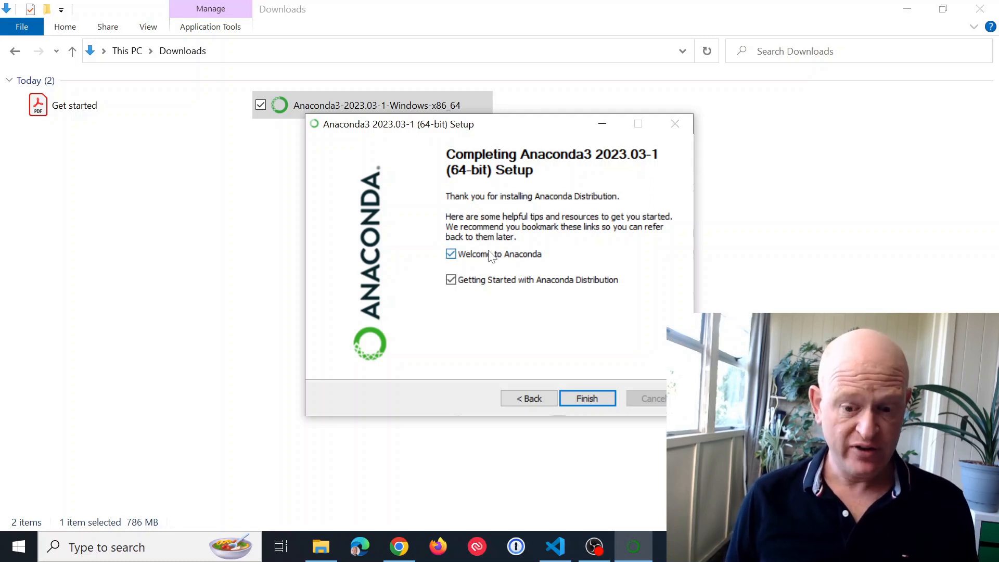
pyautogui.click(451, 254)
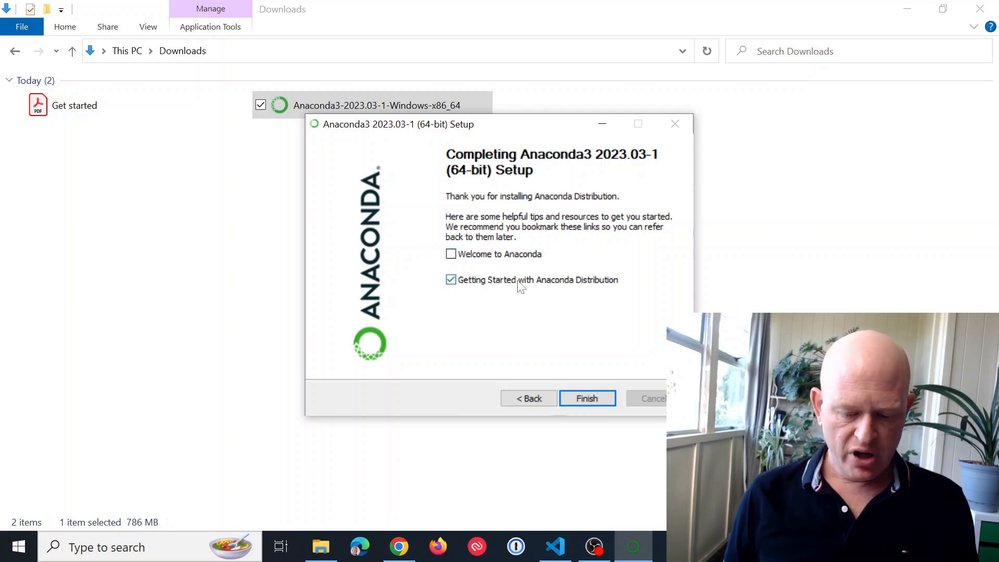
pyautogui.click(451, 280)
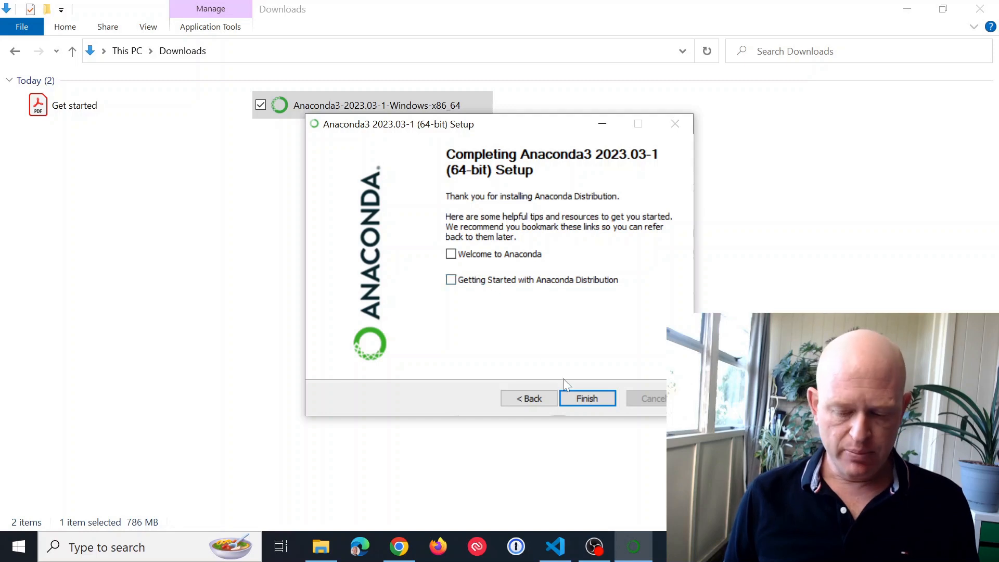
pyautogui.click(586, 397)
pyautogui.write('ju')
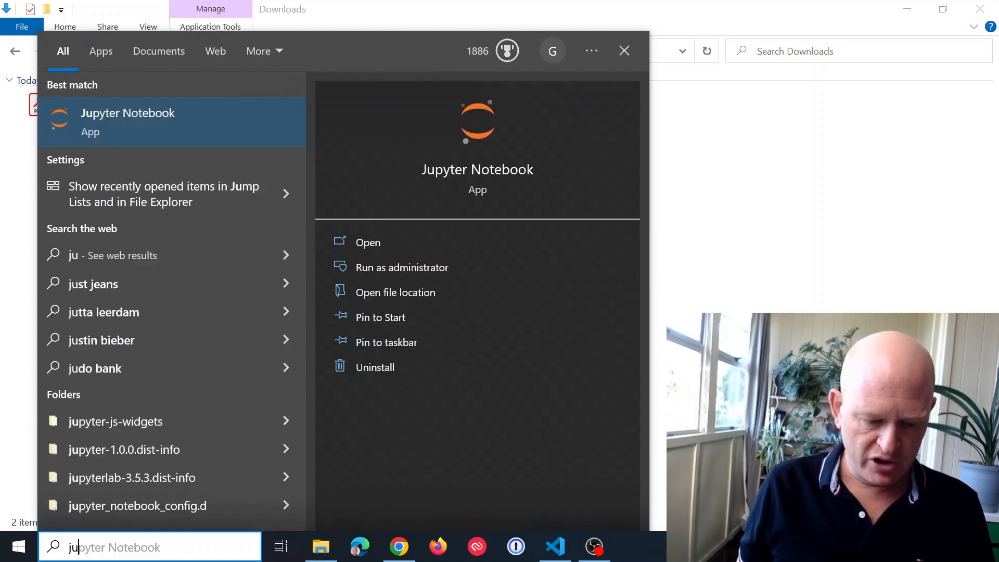
pyautogui.moveTo(210, 131)
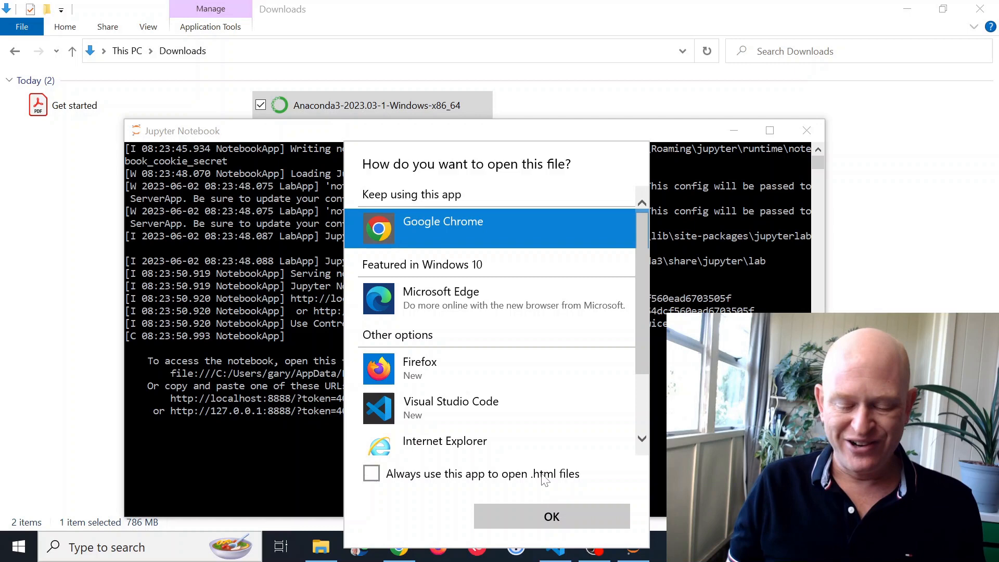
# - Open the Jupyter home page in Chrome and open its New dropdown
pyautogui.click(551, 516)
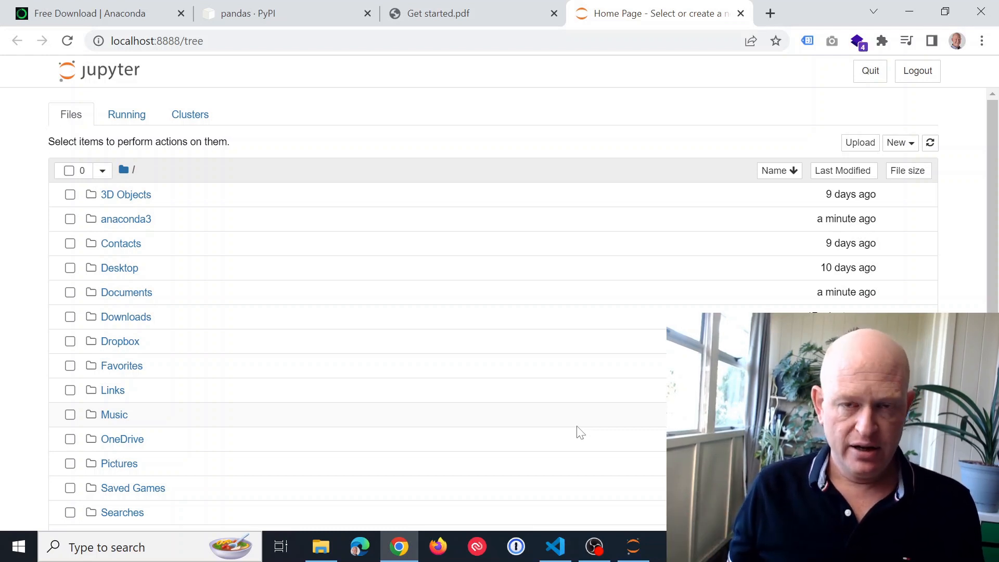
pyautogui.moveTo(879, 161)
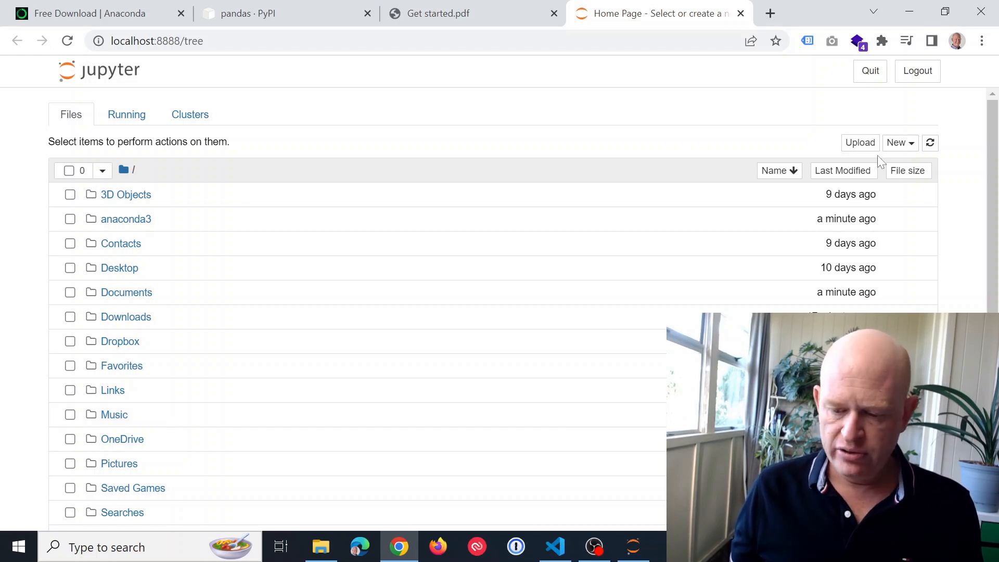
pyautogui.click(898, 142)
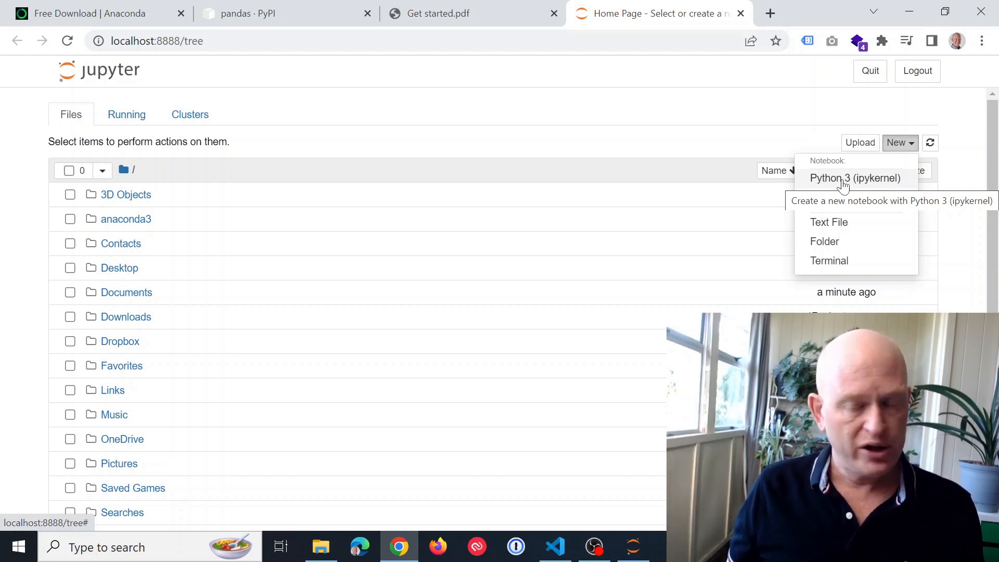
# - Create a Python 3 (ipykernel) notebook and start editing its empty code cell
pyautogui.click(855, 178)
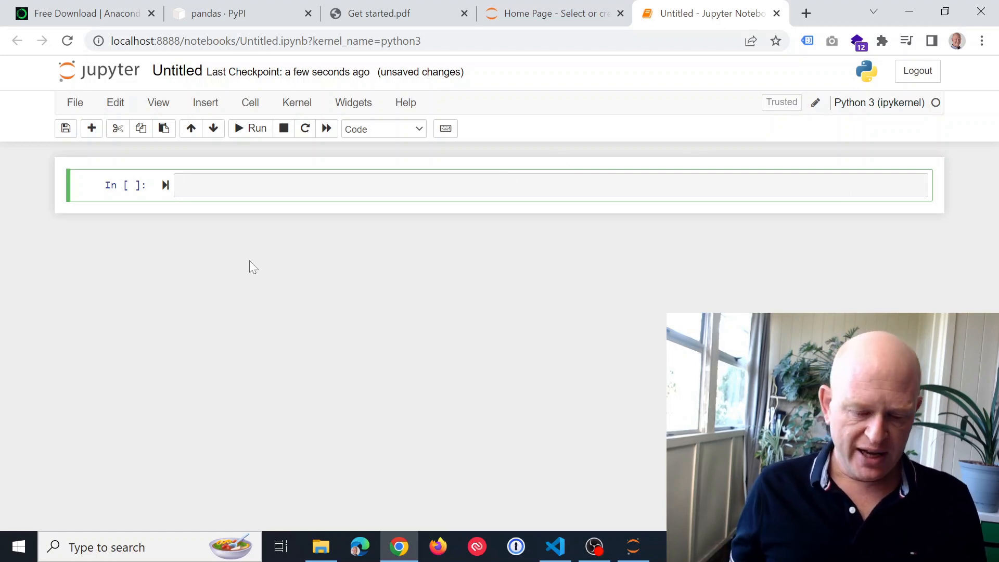
pyautogui.click(179, 185)
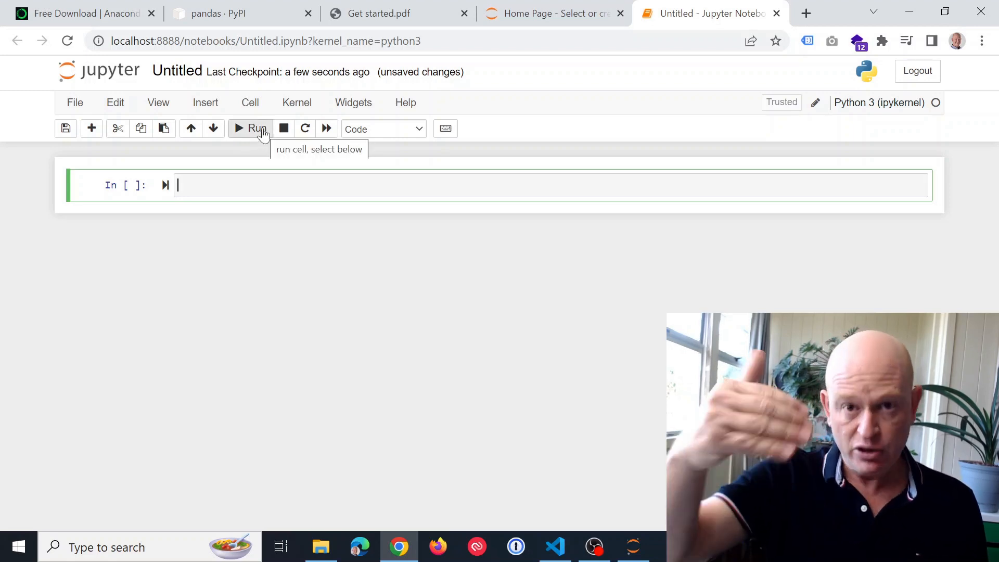
pyautogui.moveTo(544, 452)
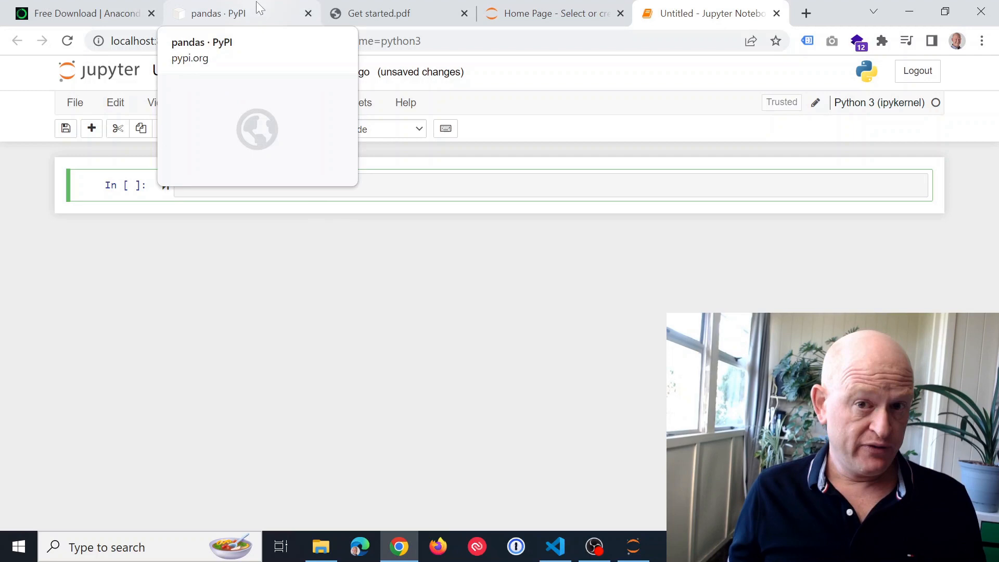
pyautogui.click(217, 12)
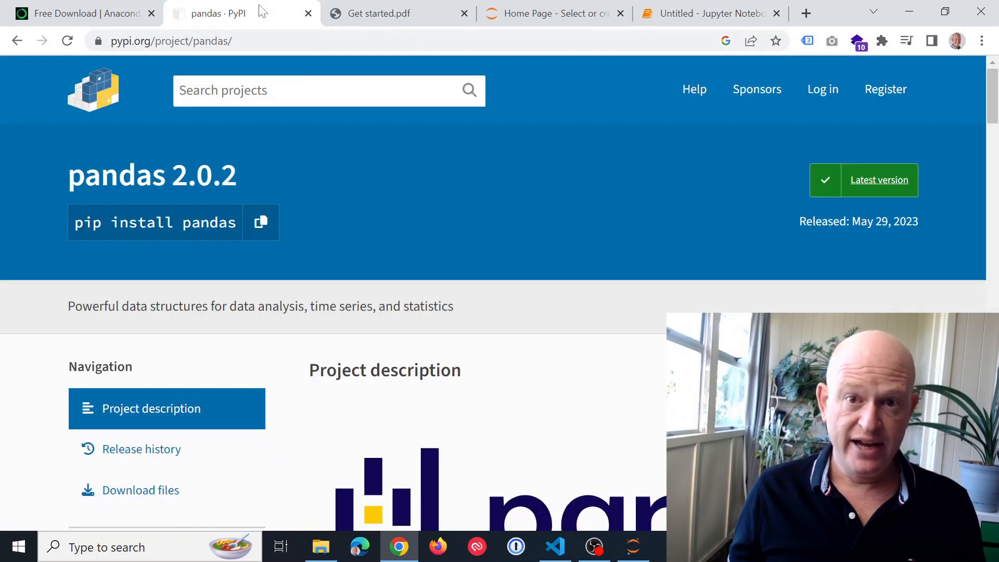
pyautogui.moveTo(465, 187)
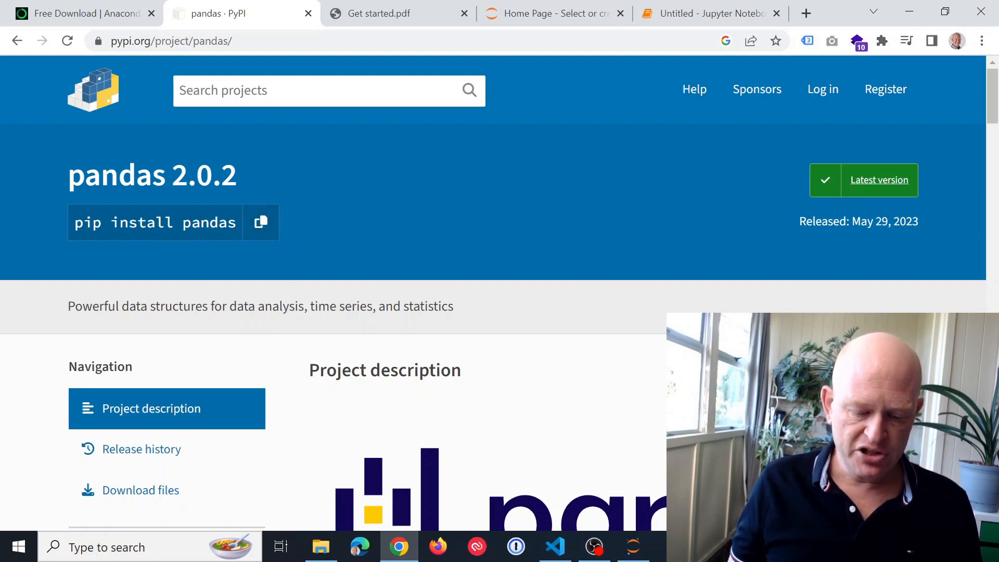
pyautogui.click(707, 12)
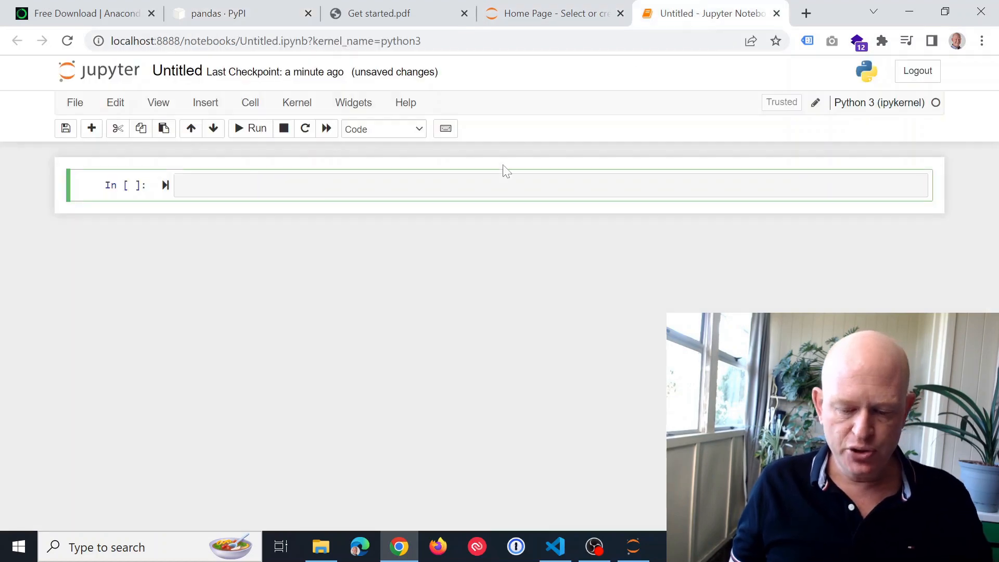
# - Enter the '!pip install pandas' command in the first cell and run it
pyautogui.write('pip install pandas')
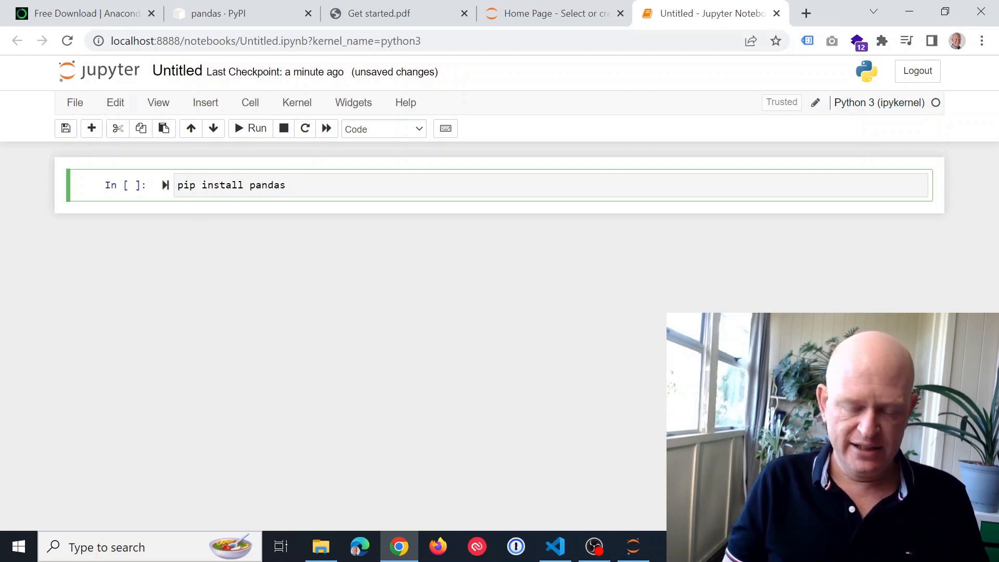
pyautogui.write('!')
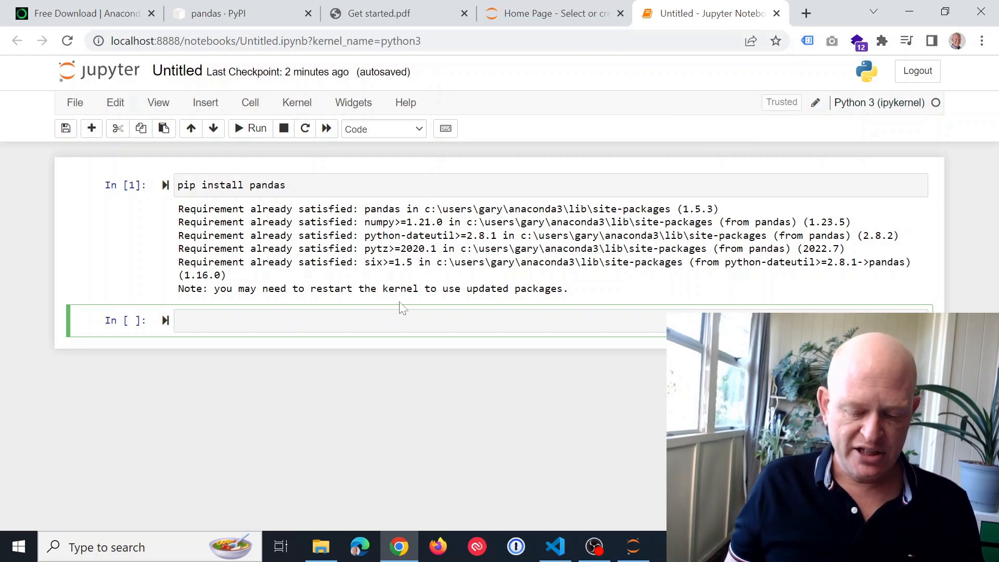
pyautogui.moveTo(326, 128)
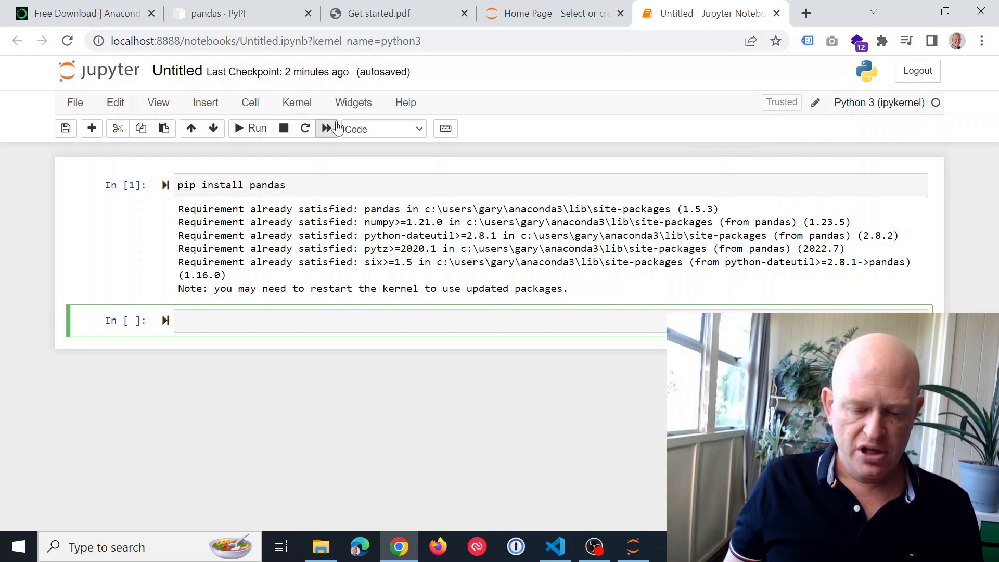
# - Restart the kernel and clear all outputs using Kernel > Restart & Clear Output
pyautogui.click(296, 102)
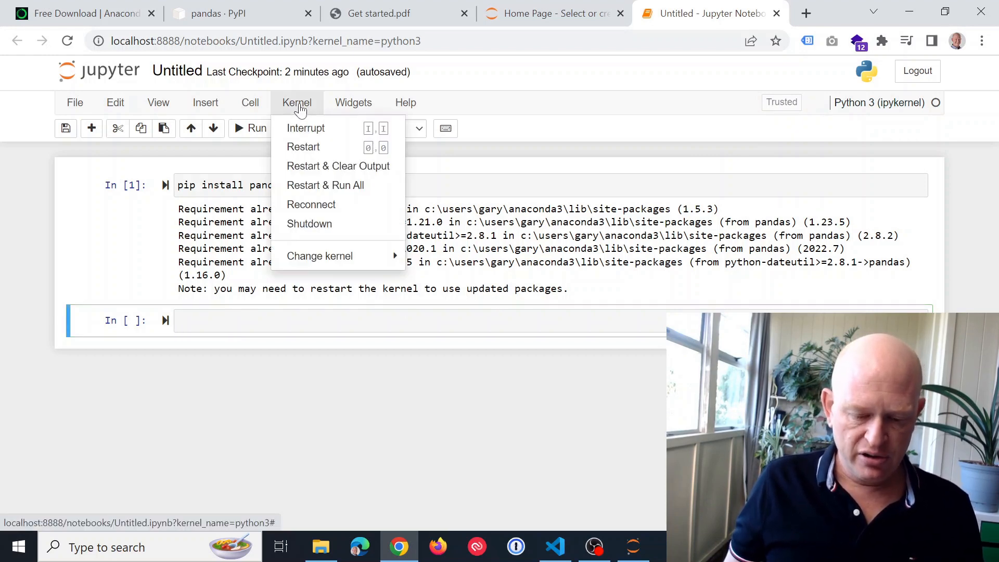
pyautogui.moveTo(338, 166)
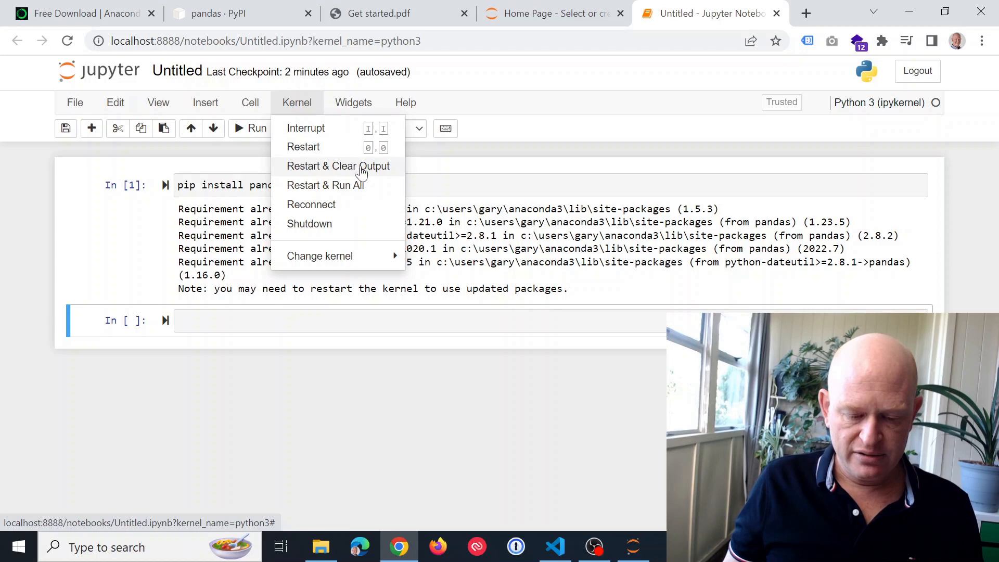
pyautogui.click(338, 165)
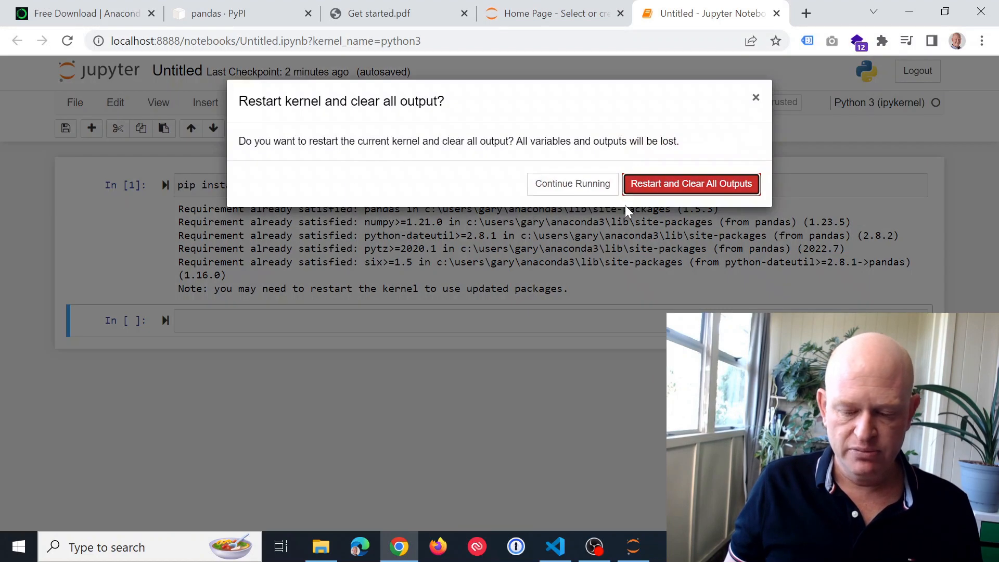
pyautogui.click(571, 184)
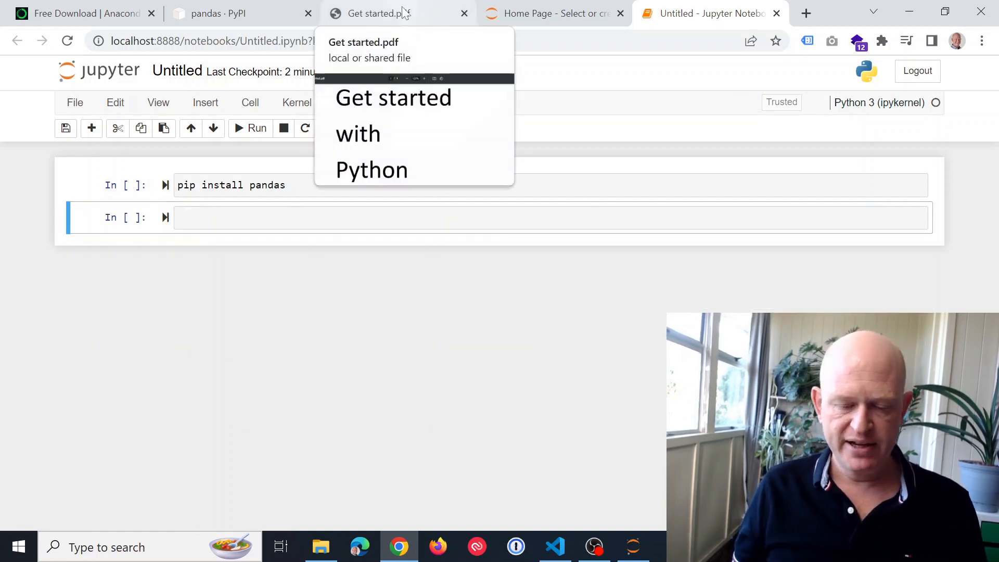
pyautogui.moveTo(554, 538)
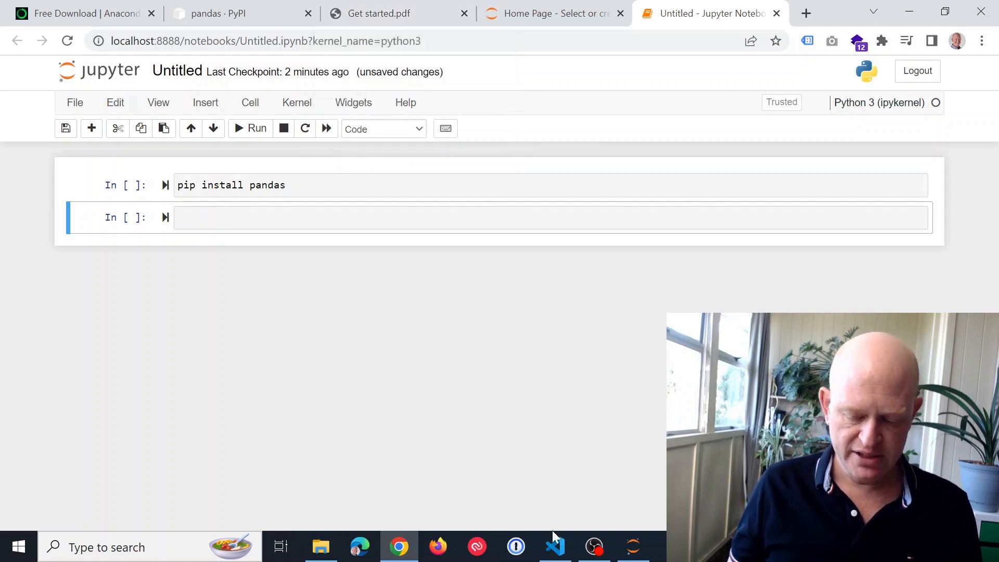
# - Copy the pandas read_csv script from Visual Studio Code
pyautogui.click(554, 547)
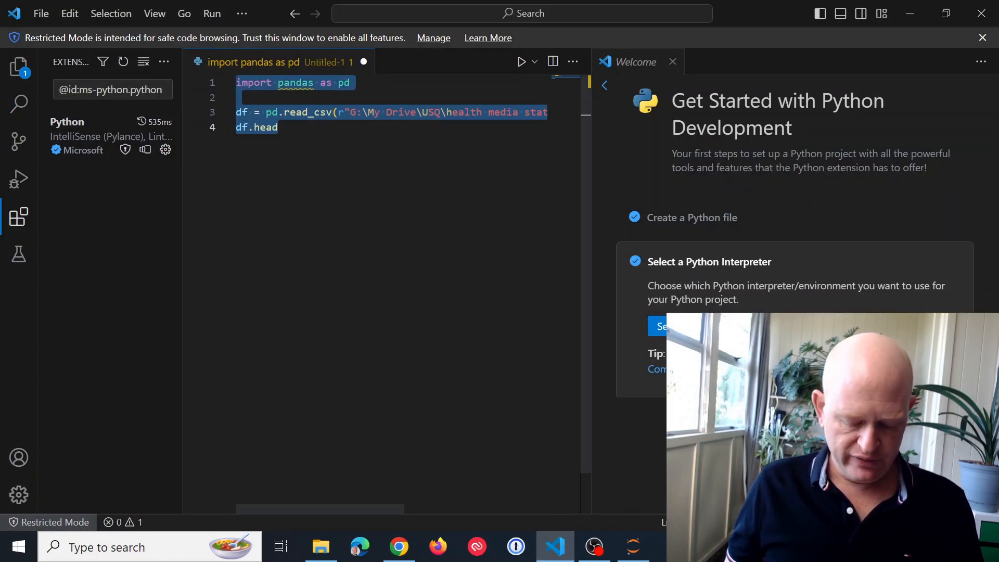
pyautogui.click(398, 547)
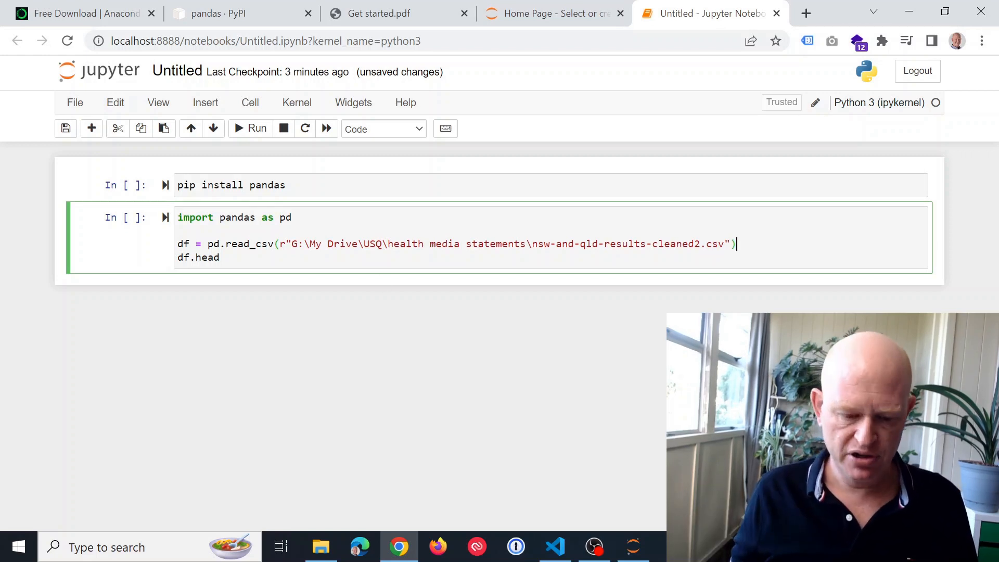
# - Run the pasted cell reading nsw-and-qld-results-cleaned2.csv with pandas
pyautogui.press('shift+enter')
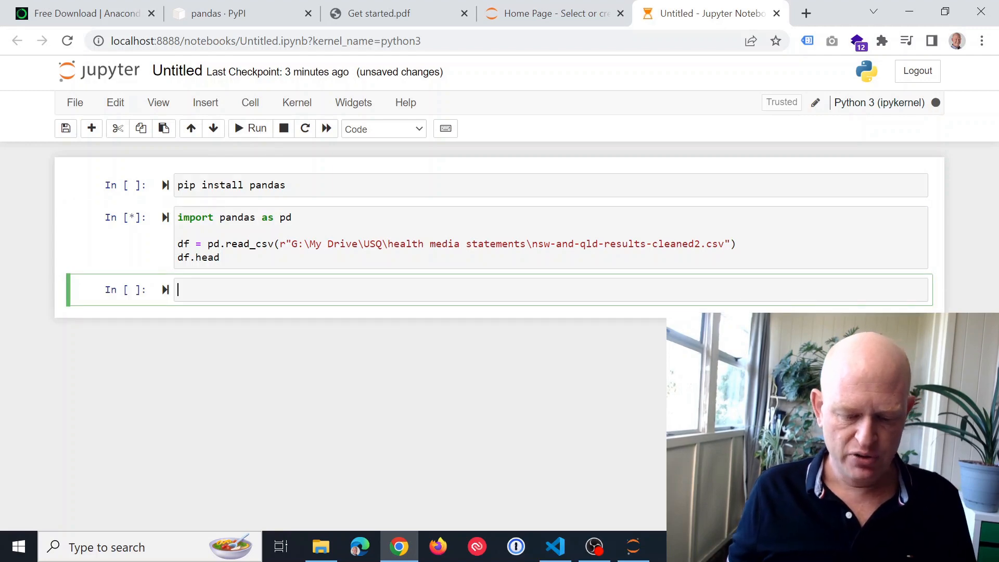